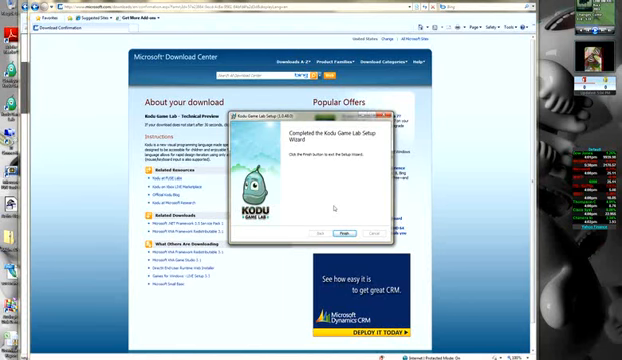
- Close the Kodu Game Lab Setup completion wizard with Finish, returning to the Download Center page
{"action": "left_click", "coordinate": [348, 232]}
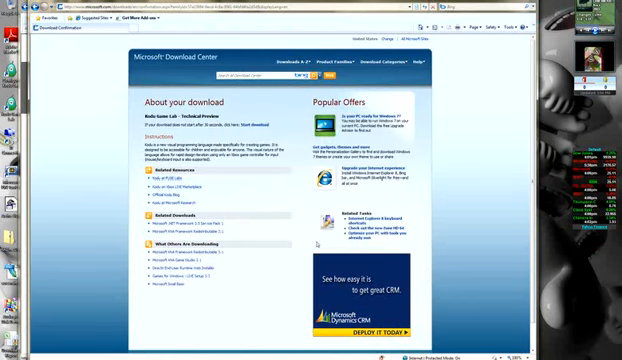